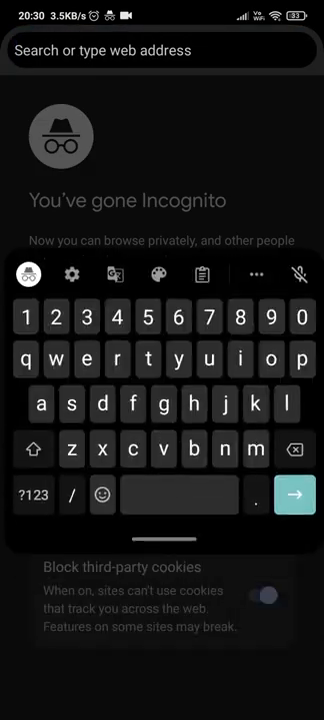
- Go to the y2mate homepage in an incognito tab and search for Dark
text(youtubevanced.com)
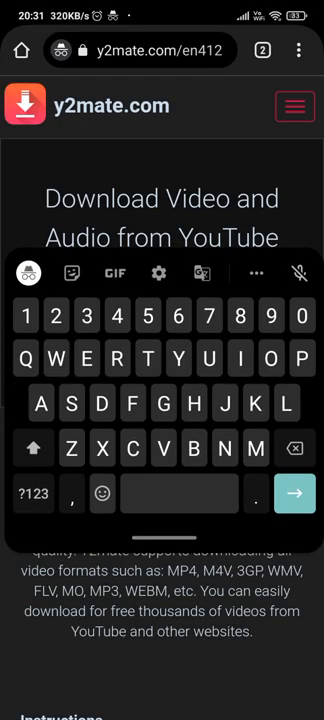
click(32, 448)
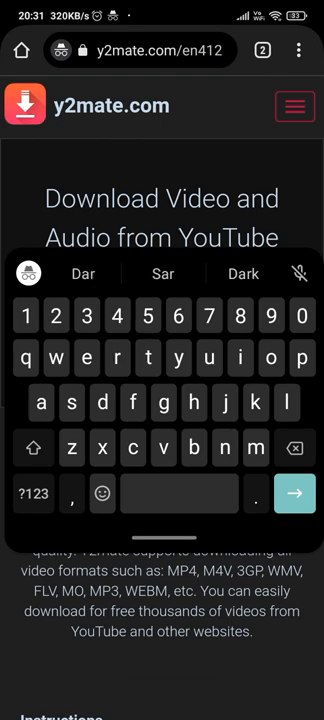
click(294, 492)
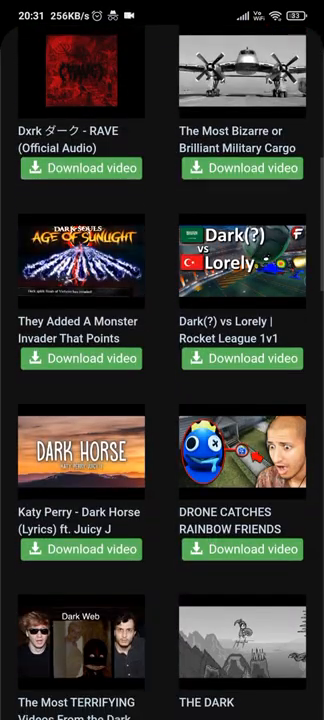
- Scroll through the Dark video search results on y2mate
scroll(up, 3)
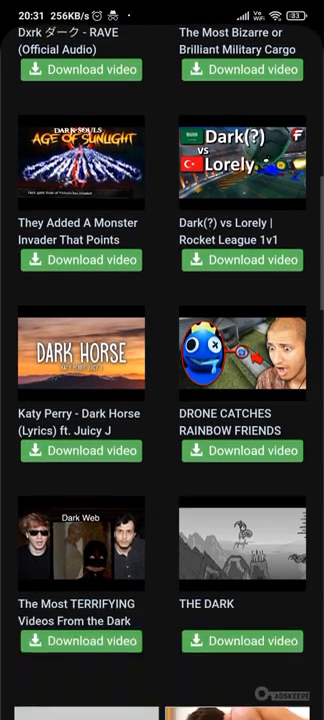
scroll(down, 3)
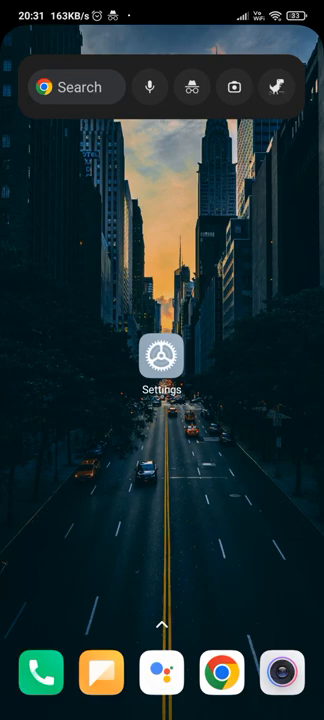
- Search the phone's Settings for dns to find the DNS options
click(160, 360)
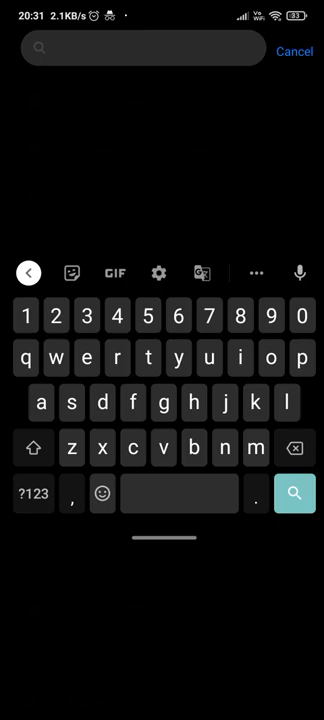
text(dn)
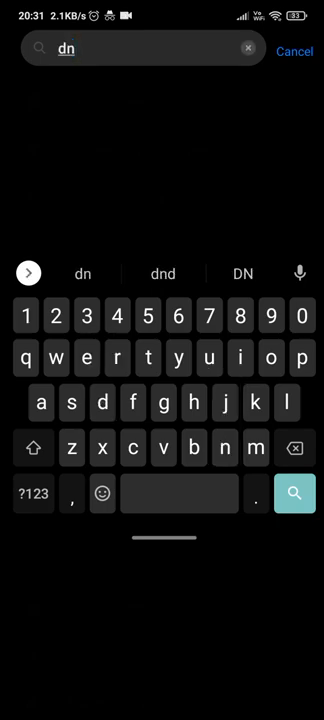
text(s)
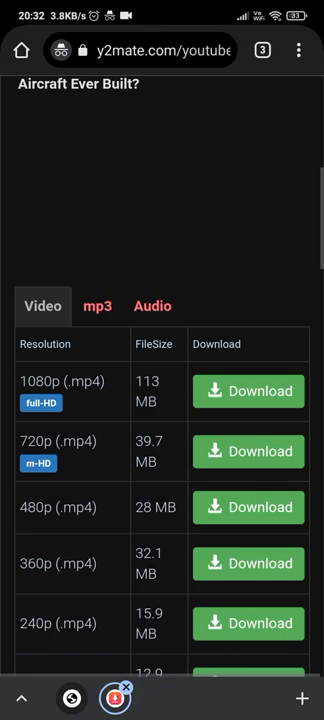
- Scroll through the military cargo aircraft video's MP4 download table
scroll(up, 3)
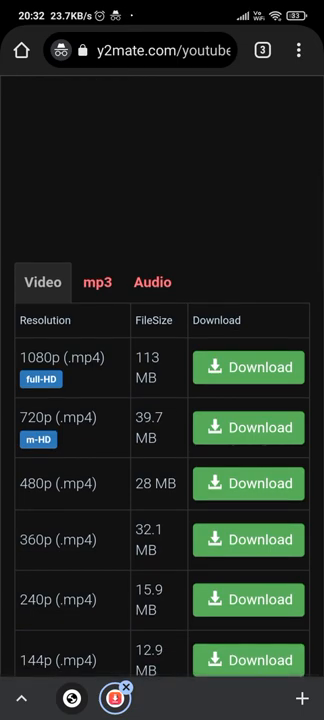
scroll(down, 3)
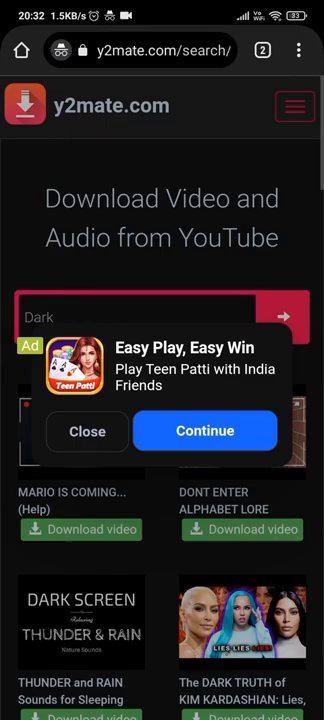
- Dismiss the Easy Play, Easy Win ad and browse the Dark search results
click(86, 430)
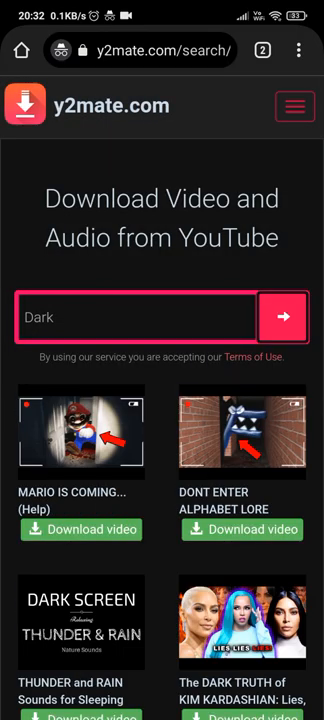
scroll(down, 3)
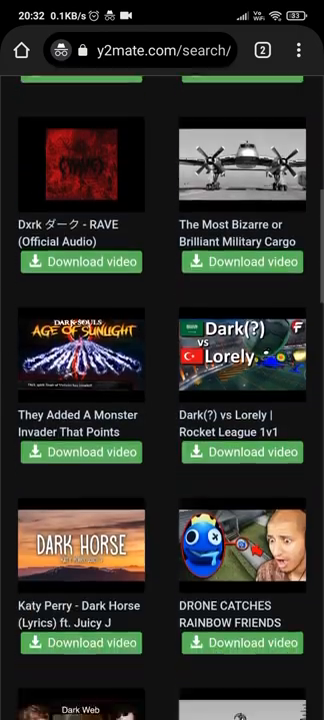
scroll(down, 3)
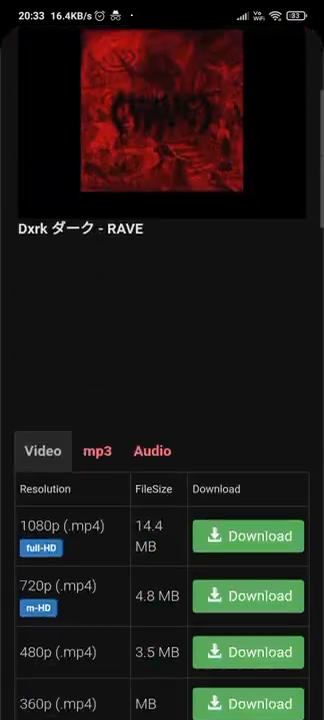
scroll(up, 3)
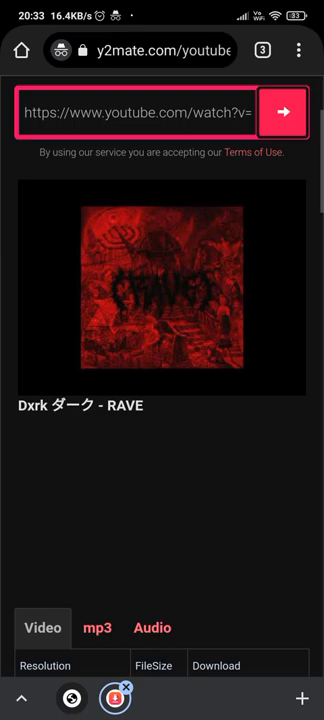
scroll(down, 3)
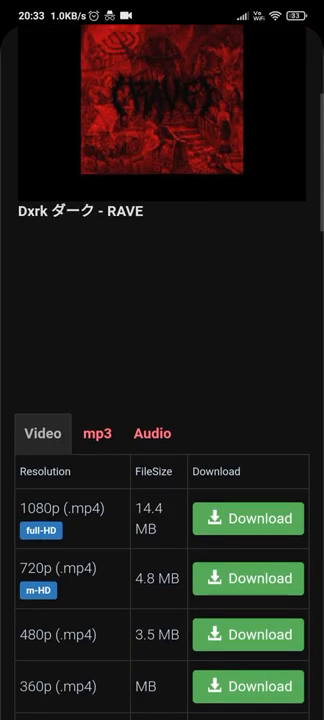
scroll(up, 3)
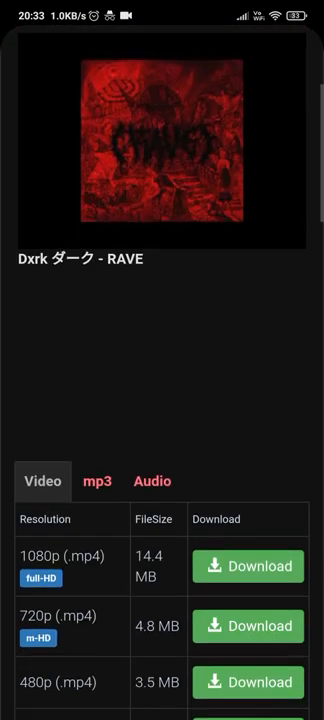